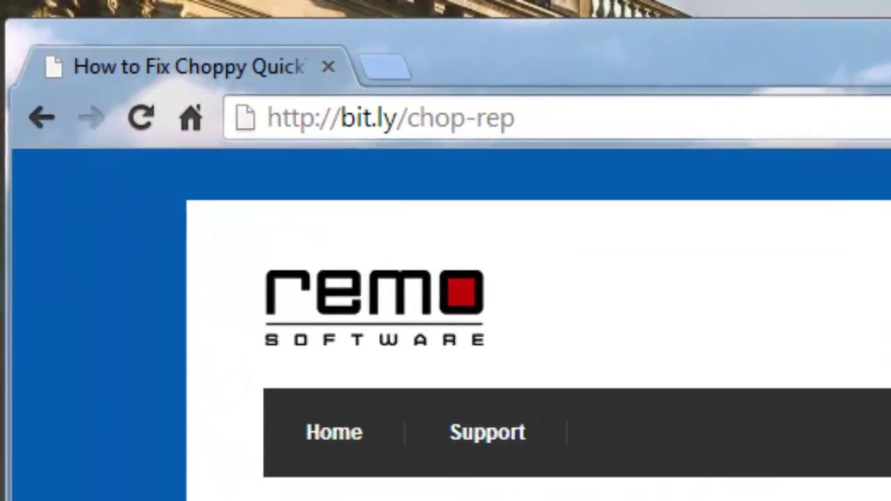
# Choose ATC_0005.MOV from the File folder as the healthy reference movie.
pyautogui.scroll(-3)
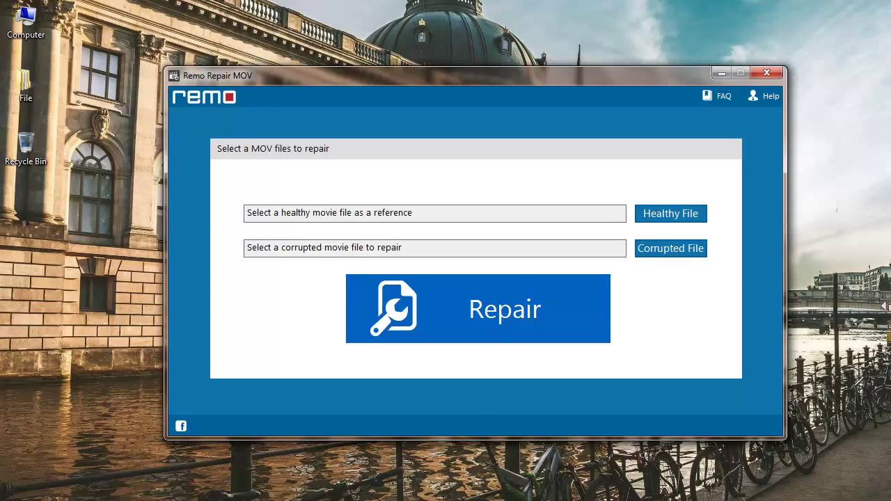
pyautogui.moveTo(712, 236)
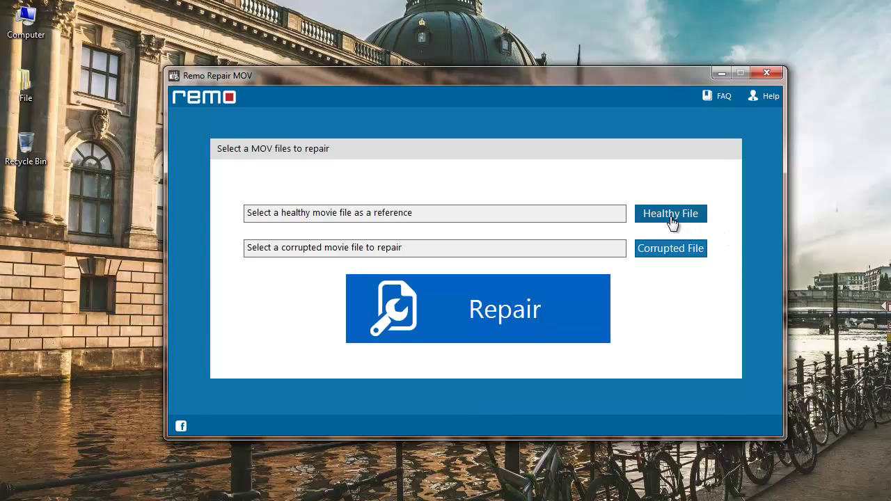
pyautogui.click(671, 215)
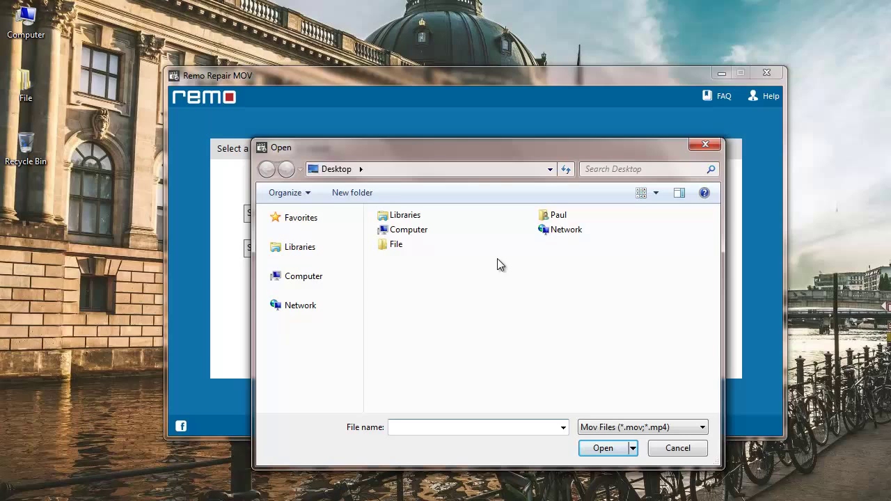
pyautogui.doubleClick(396, 244)
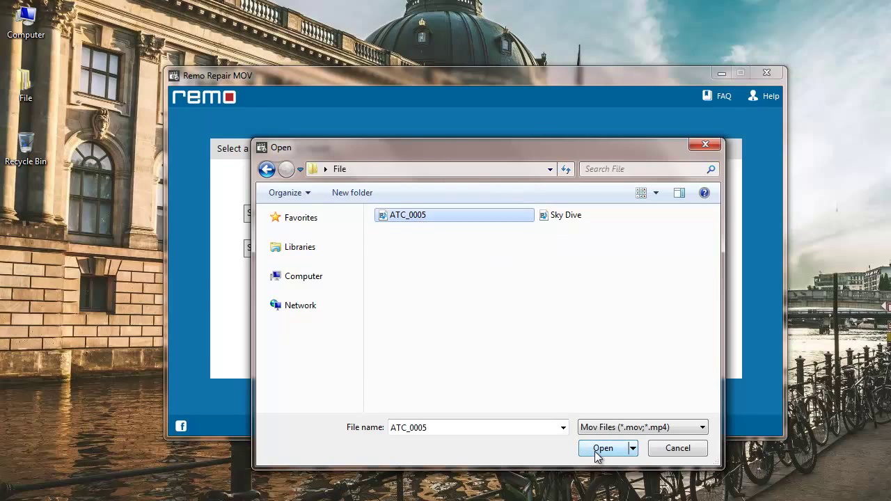
pyautogui.click(602, 448)
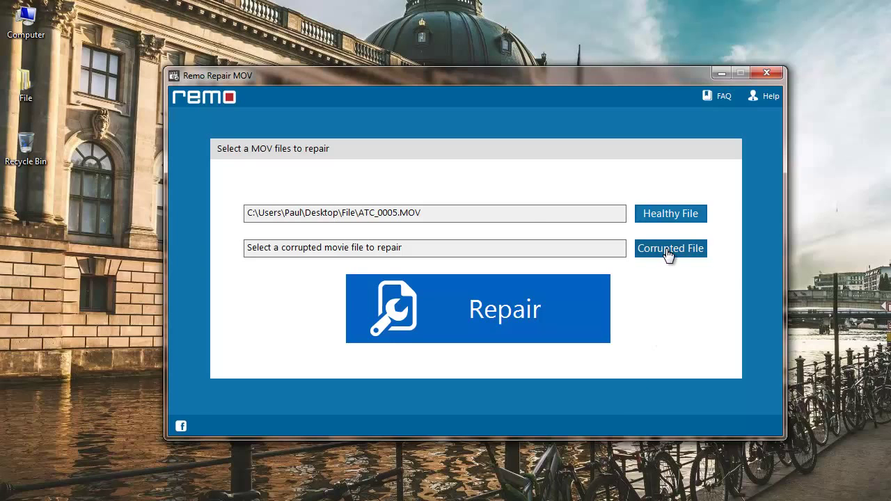
# Choose Sky Dive.MOV from the File folder as the corrupted movie to repair.
pyautogui.click(670, 248)
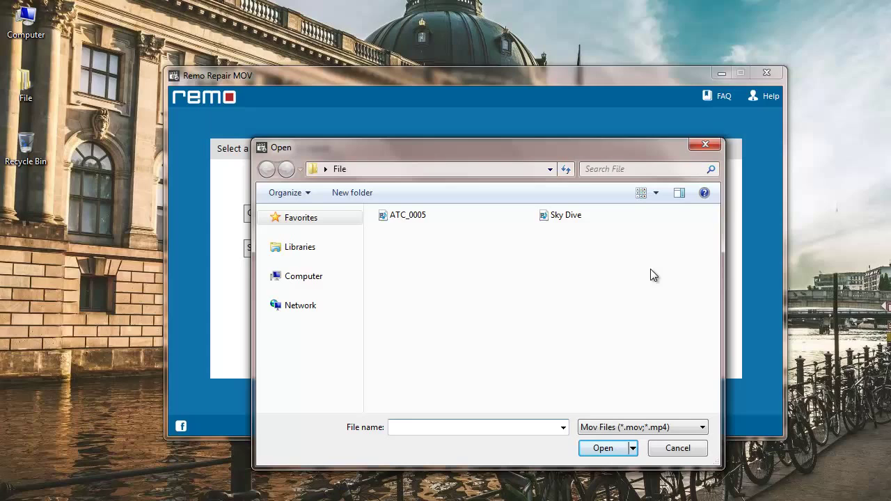
pyautogui.click(565, 214)
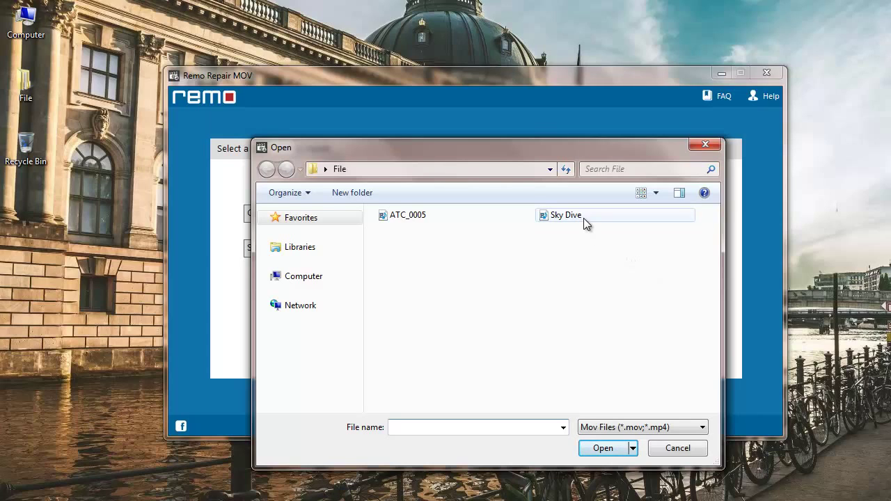
pyautogui.click(565, 214)
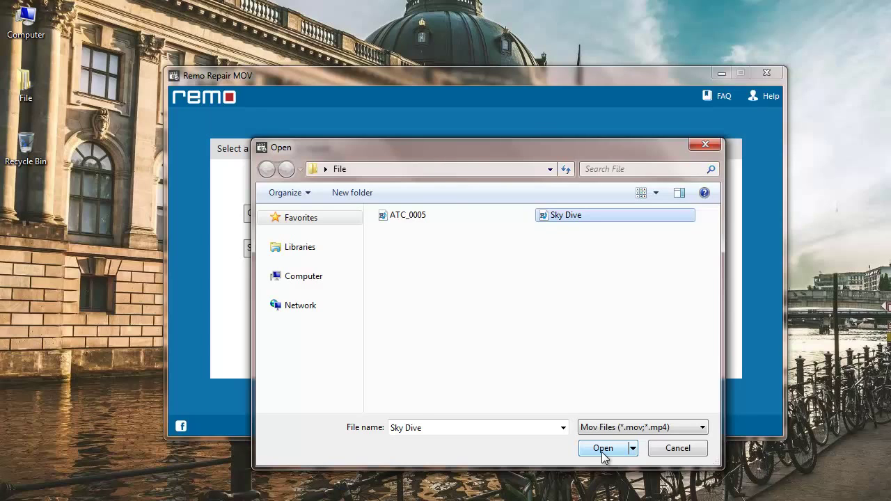
pyautogui.click(603, 448)
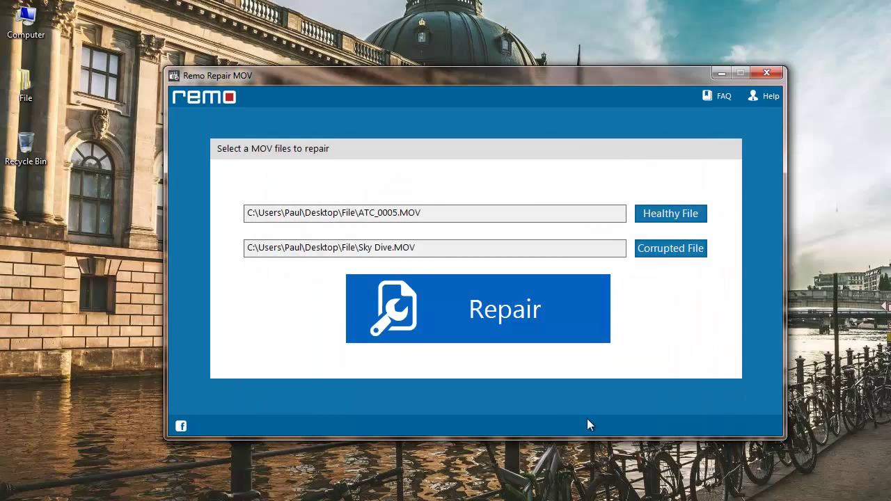
pyautogui.moveTo(556, 377)
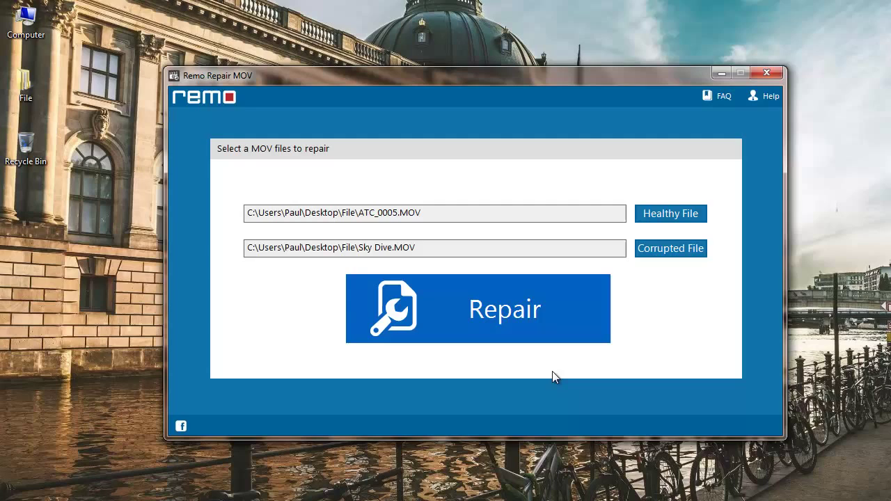
pyautogui.moveTo(546, 341)
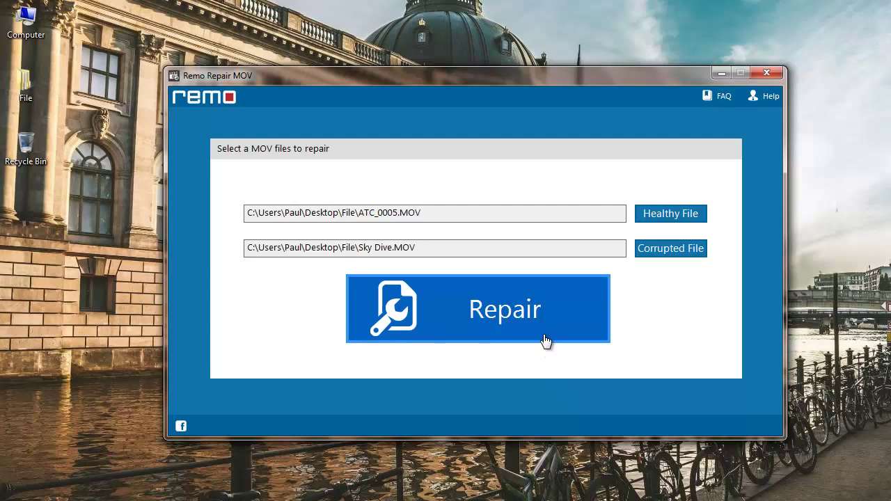
# Repair Sky Dive.MOV and play the repaired footage in the rs-mplayer preview.
pyautogui.click(476, 309)
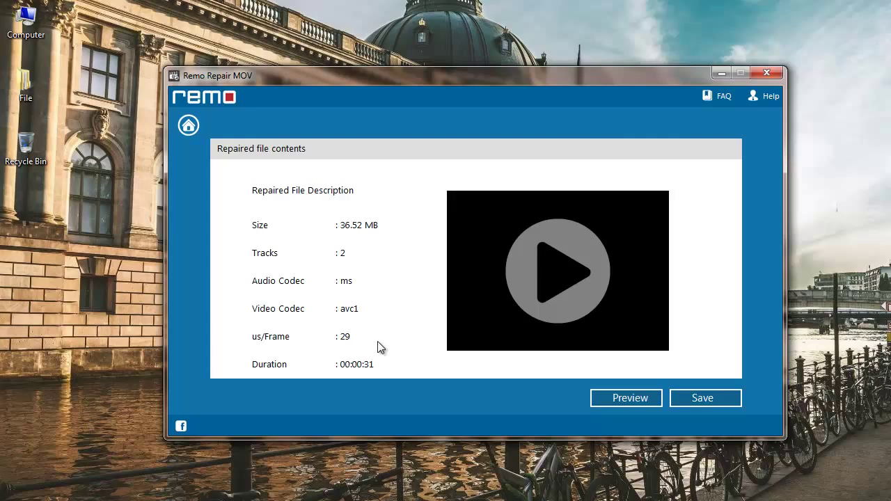
pyautogui.moveTo(390, 381)
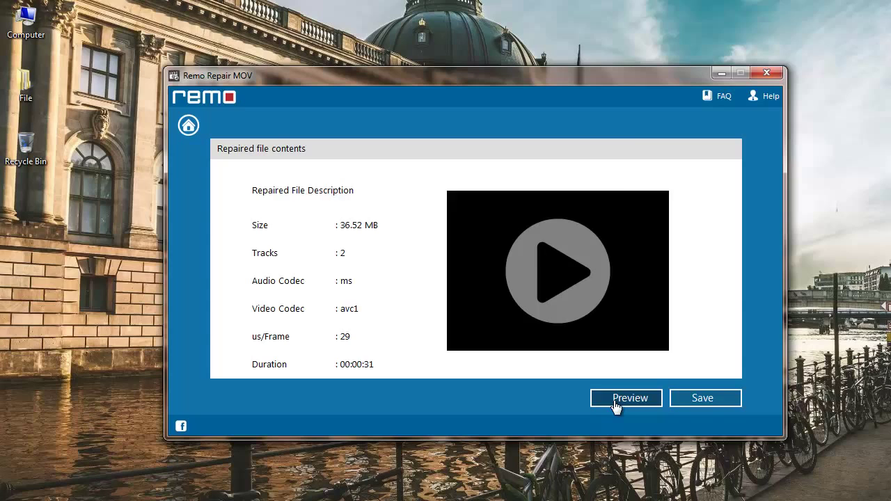
pyautogui.click(625, 398)
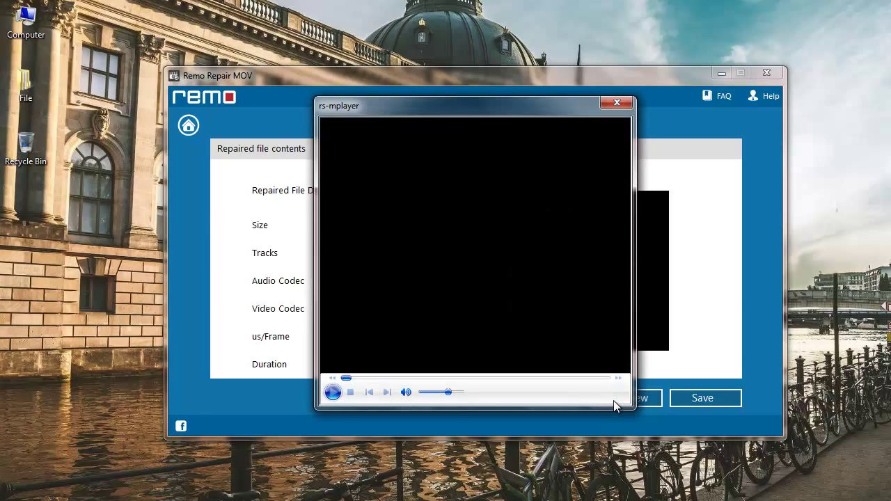
pyautogui.click(333, 393)
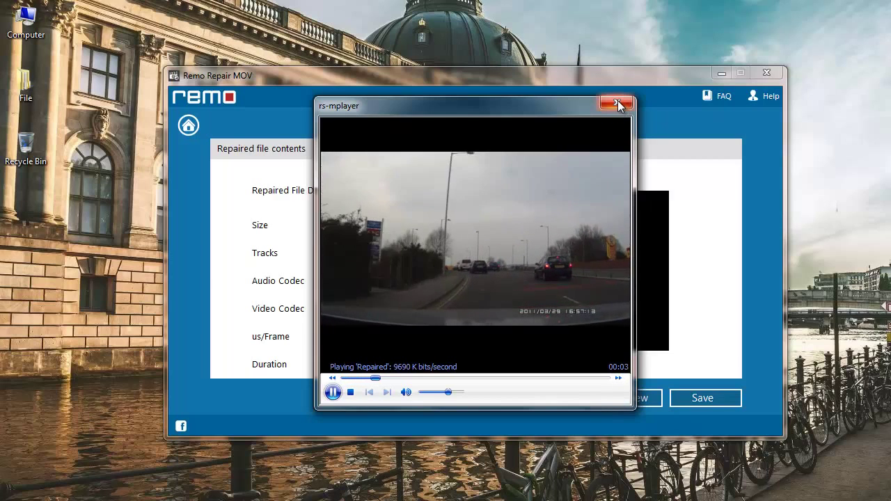
pyautogui.click(615, 103)
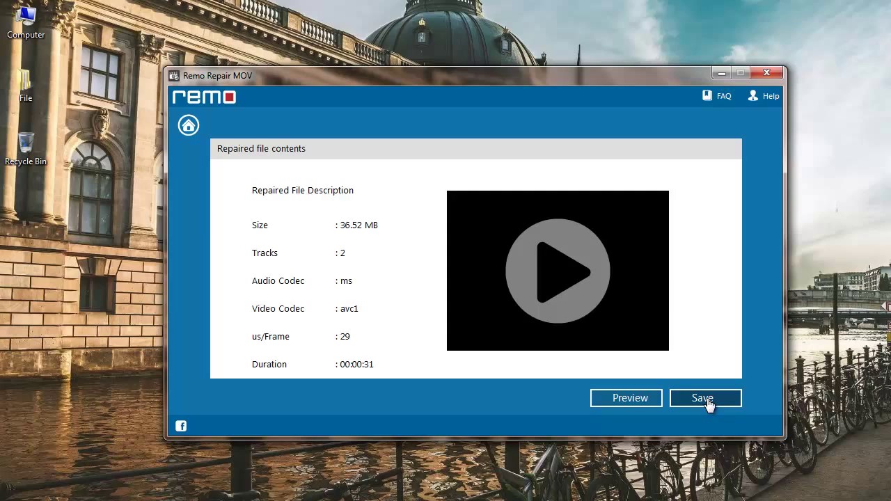
pyautogui.click(704, 398)
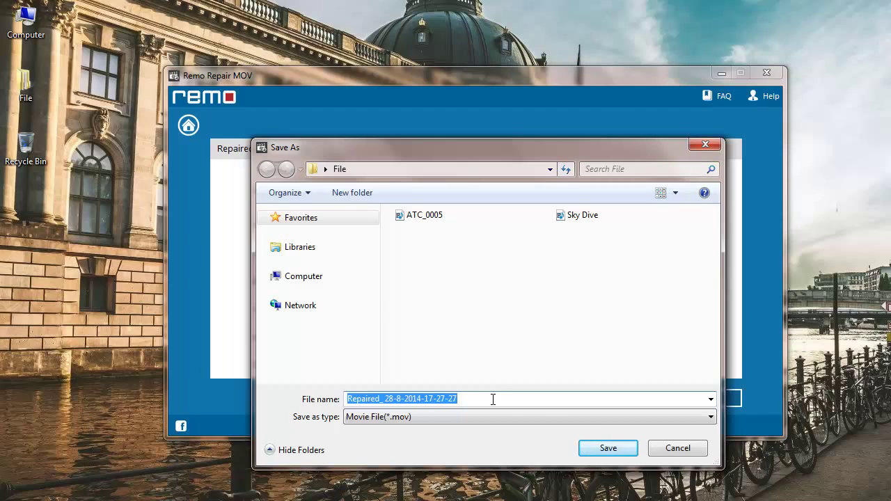
pyautogui.click(607, 448)
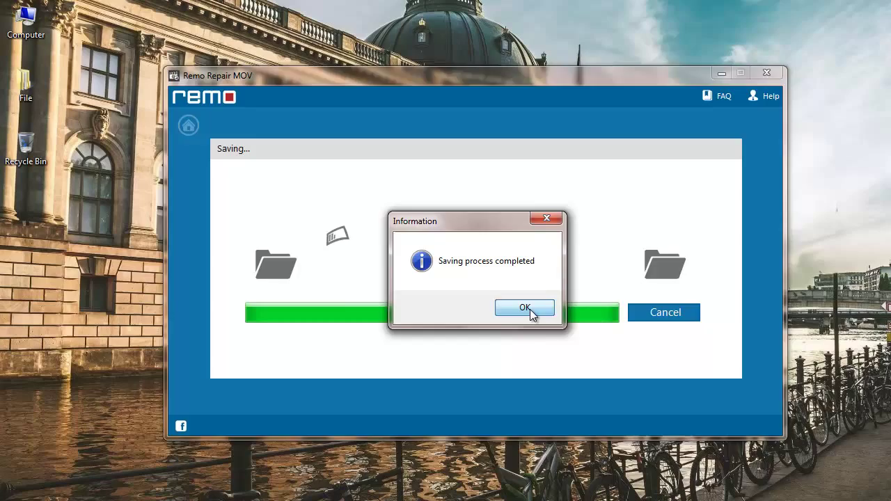
pyautogui.click(523, 308)
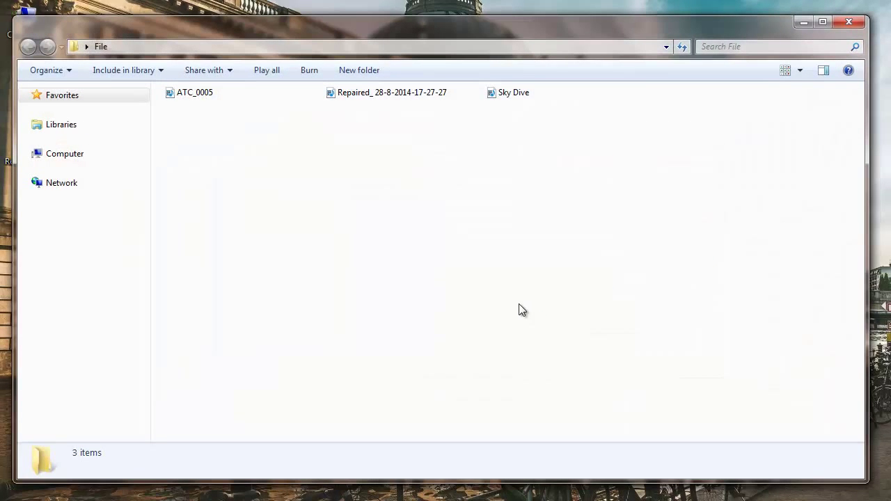
pyautogui.click(389, 92)
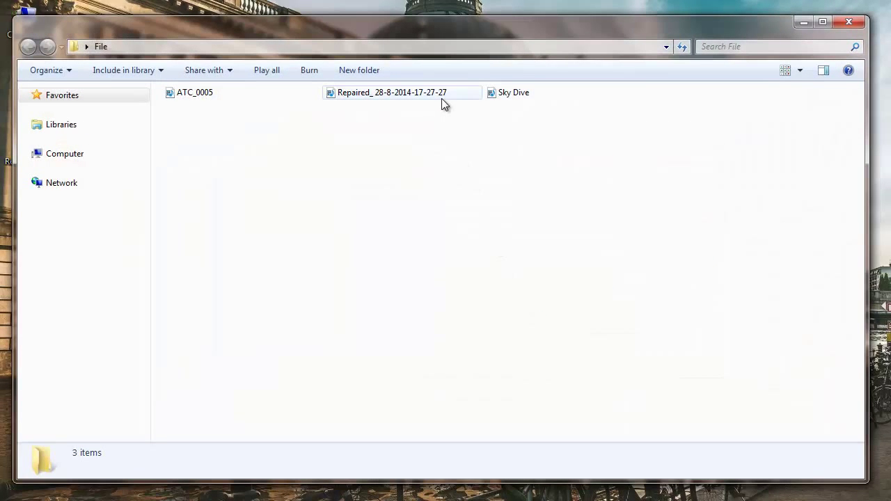